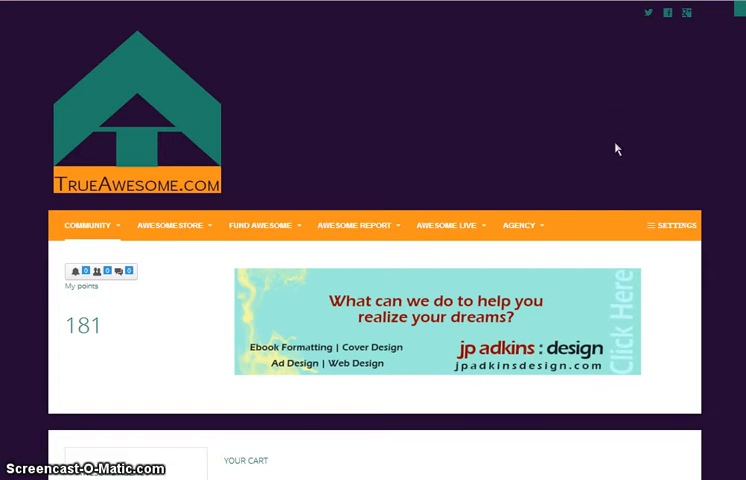
- Go to the AWESOME LIVE section to see the upcoming events page
{"action": "left_click", "coordinate": [448, 225]}
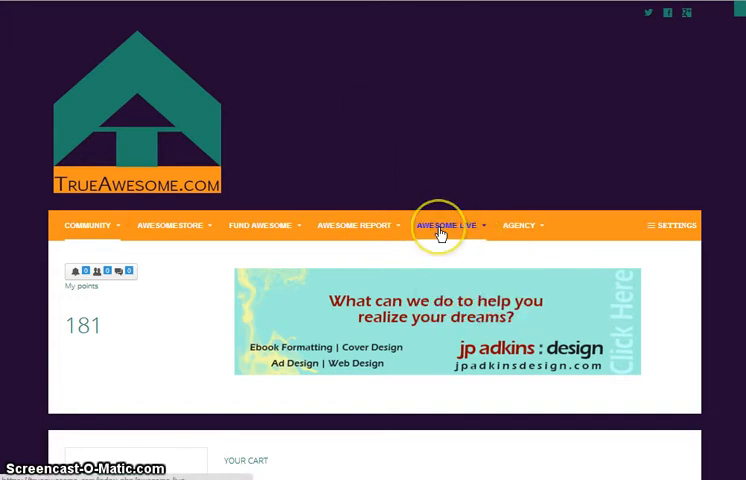
{"action": "mouse_move", "coordinate": [495, 352]}
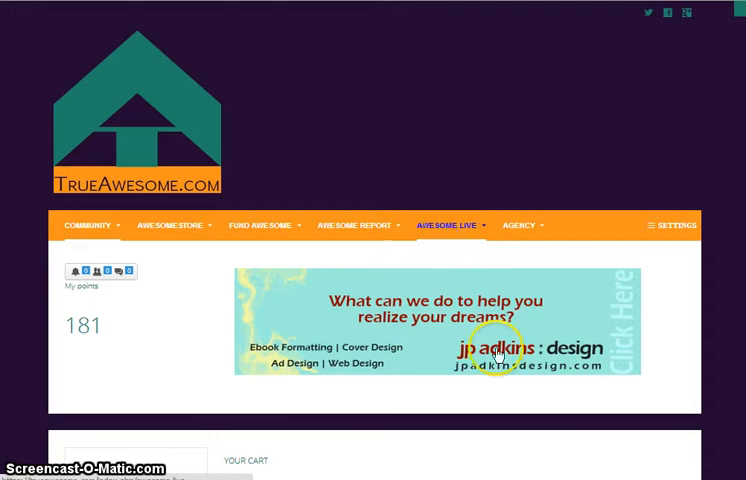
{"action": "left_click", "coordinate": [448, 224]}
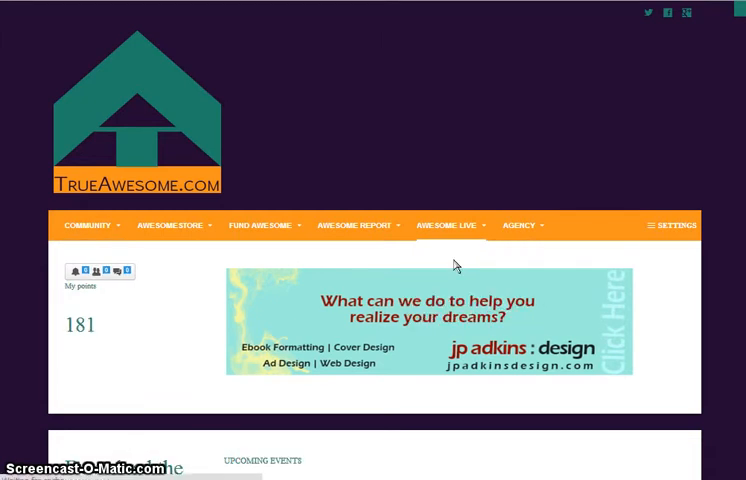
- Enter the event title and the summary 'This is a test'
{"action": "scroll", "scroll_direction": "down", "scroll_amount": 3}
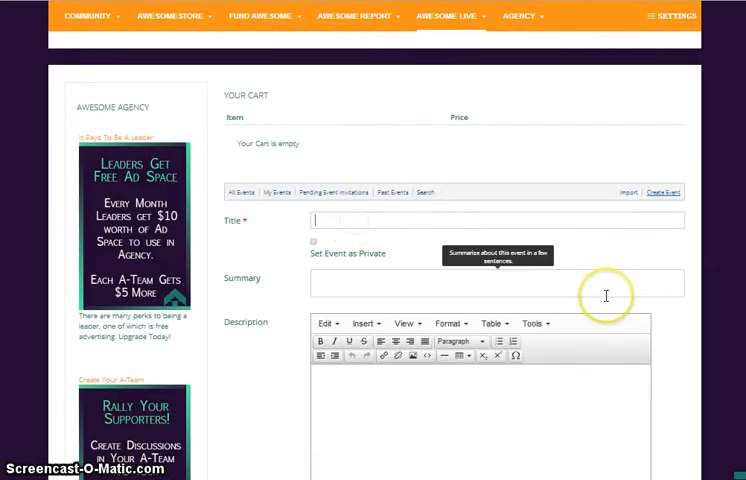
{"action": "type", "text": "Awesome Test Even"}
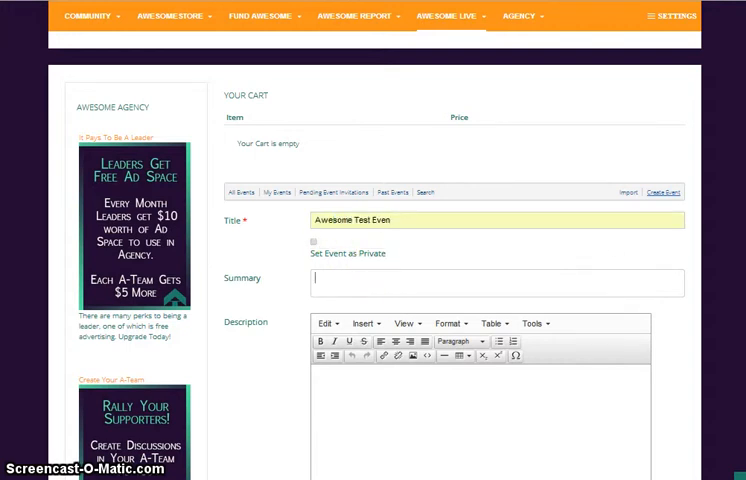
{"action": "type", "text": "This"}
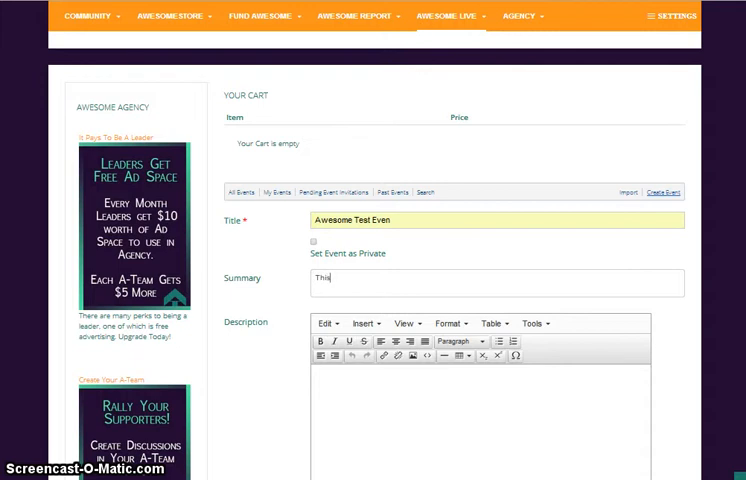
{"action": "type", "text": "is a test"}
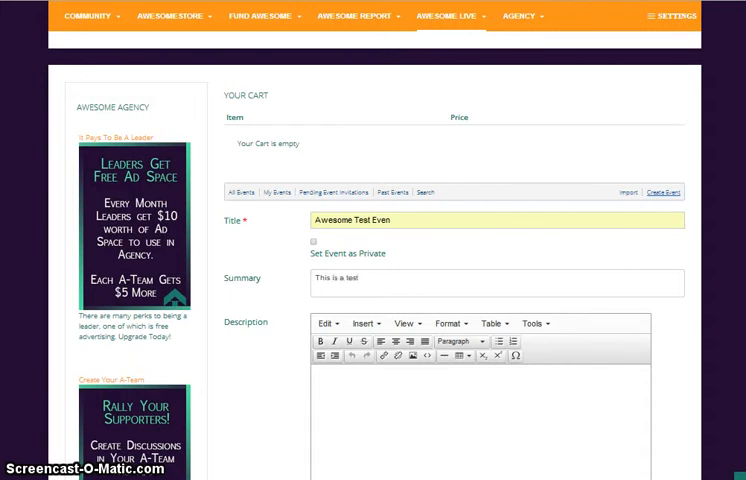
- Enter the description 'this is going to be epic'
{"action": "scroll", "scroll_direction": "down", "scroll_amount": 3}
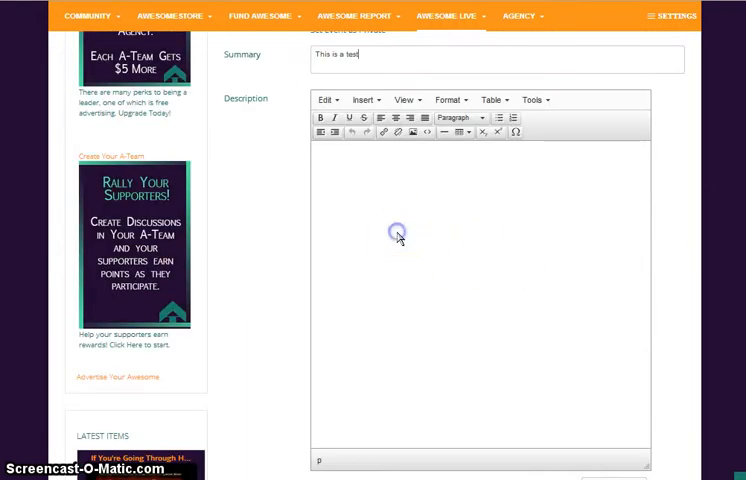
{"action": "scroll", "scroll_direction": "up", "scroll_amount": 3}
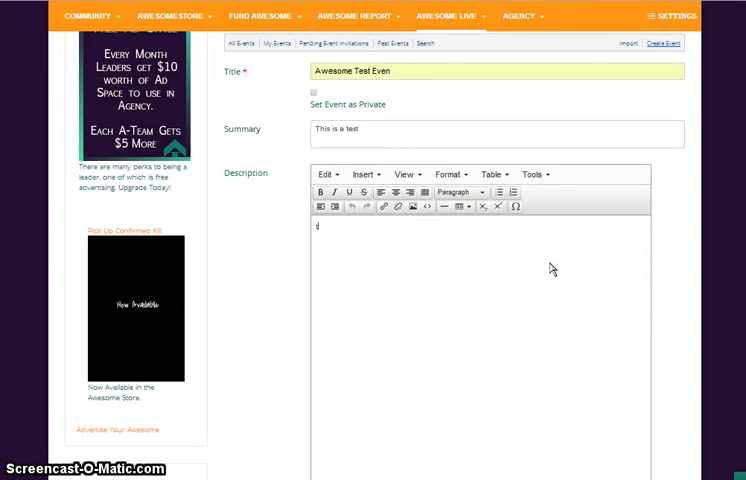
{"action": "type", "text": "this is"}
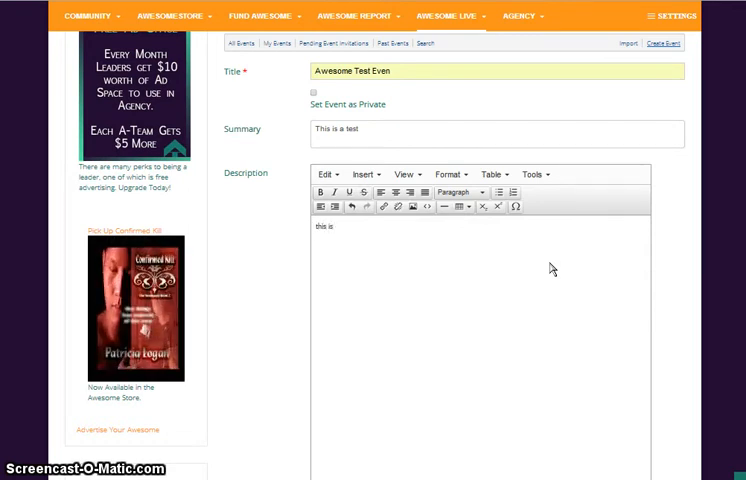
{"action": "type", "text": "going to be"}
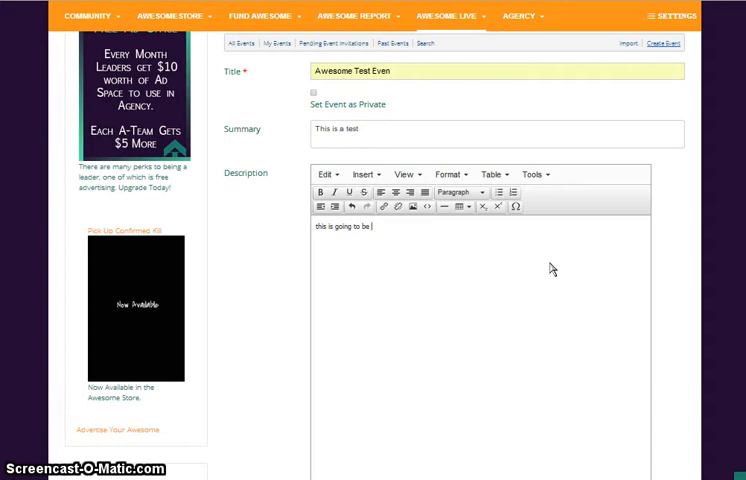
{"action": "type", "text": "epic"}
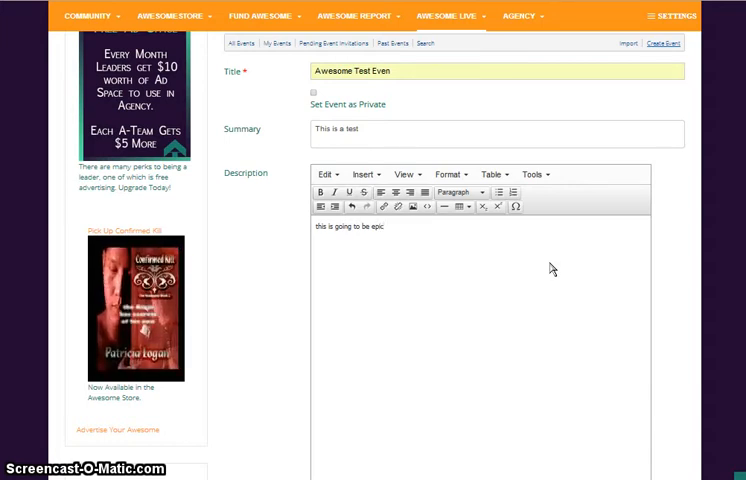
{"action": "scroll", "scroll_direction": "down", "scroll_amount": 3}
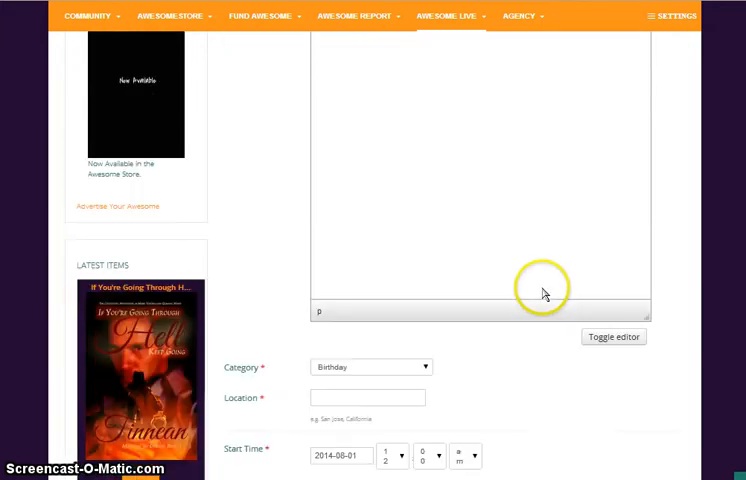
- Set category Party, location ferndale MI, and August 4, 2014 from 12:00 to 12:30 pm
{"action": "scroll", "scroll_direction": "down", "scroll_amount": 3}
{"action": "type", "text": "ferndale MI"}
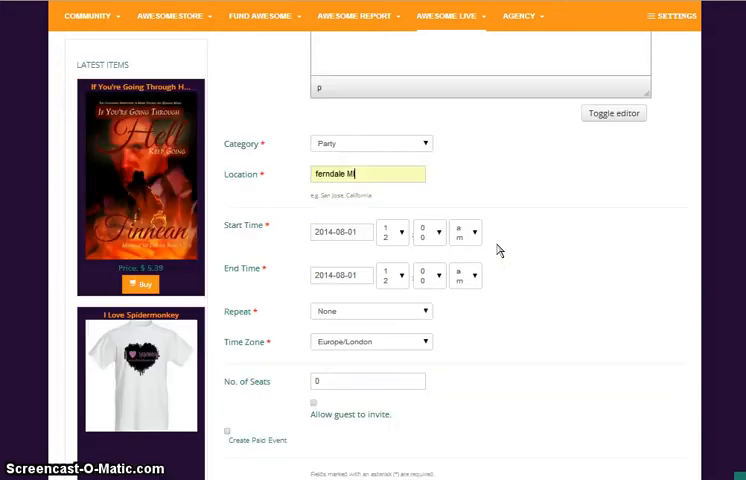
{"action": "left_click", "coordinate": [342, 232]}
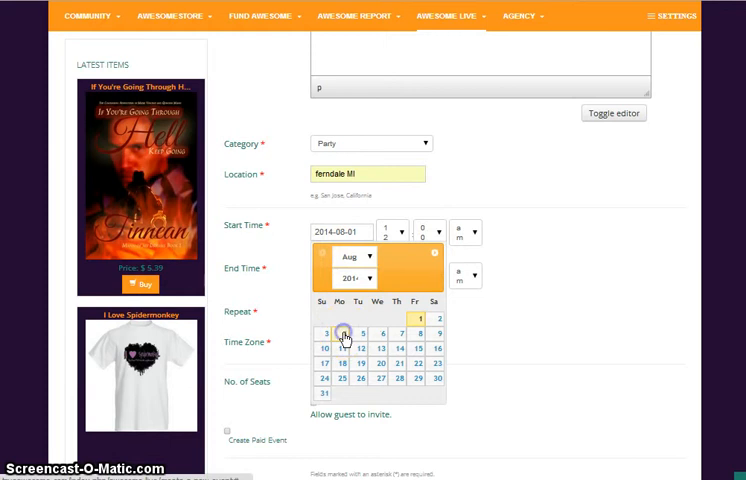
{"action": "left_click", "coordinate": [347, 333]}
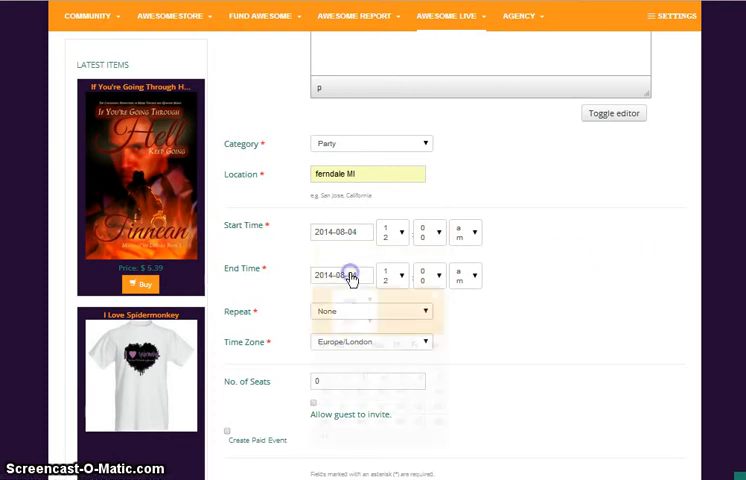
{"action": "left_click", "coordinate": [472, 238]}
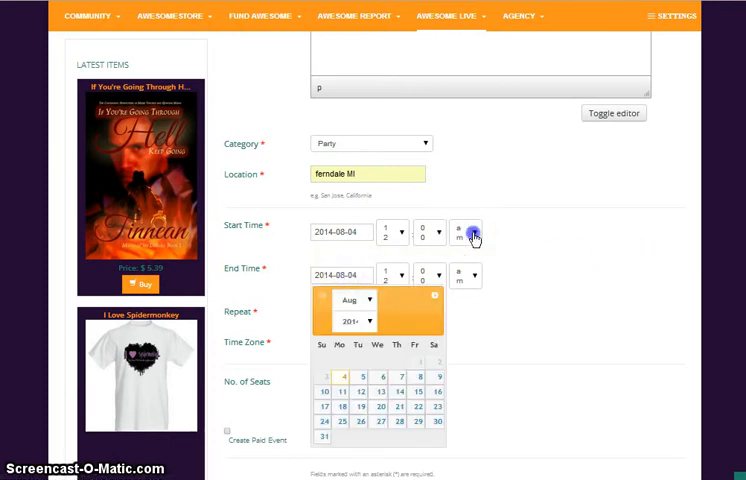
{"action": "left_click", "coordinate": [465, 232]}
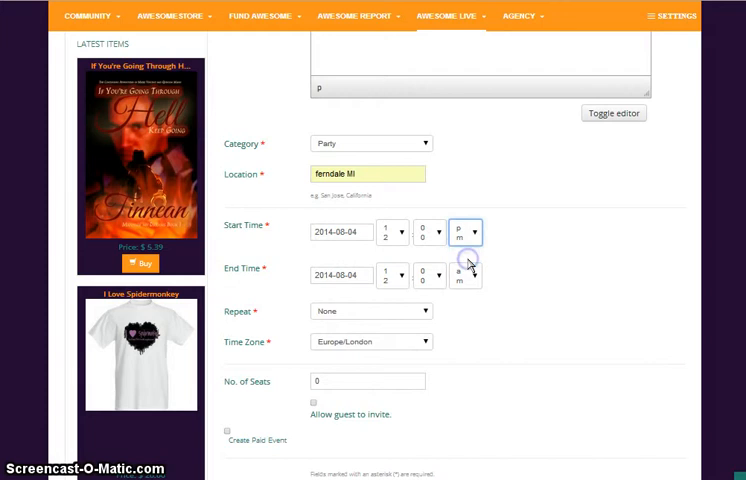
{"action": "left_click", "coordinate": [433, 276]}
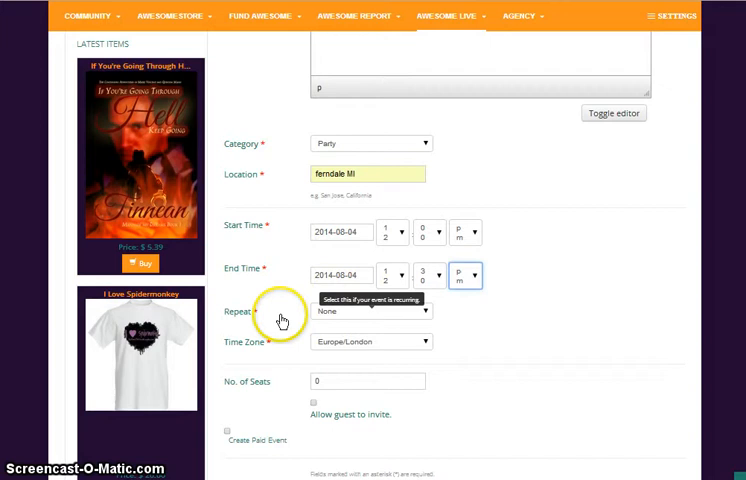
{"action": "mouse_move", "coordinate": [485, 342]}
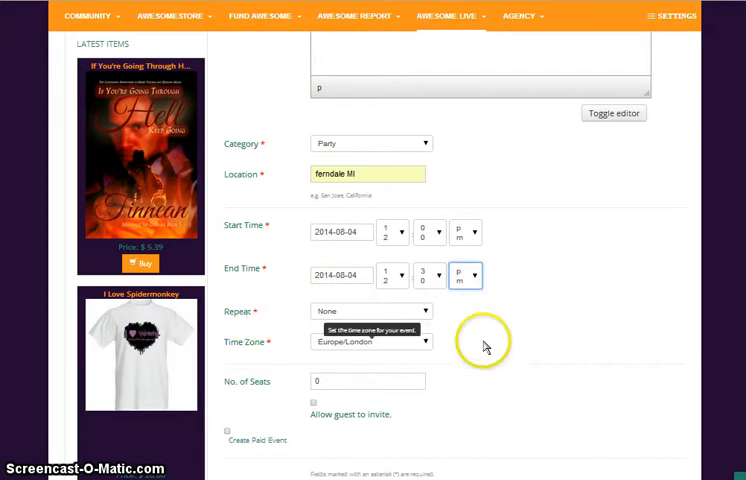
- Choose the US/Eastern time zone, set 100 seats, and enable Create Paid Event
{"action": "scroll", "scroll_direction": "down", "scroll_amount": 3}
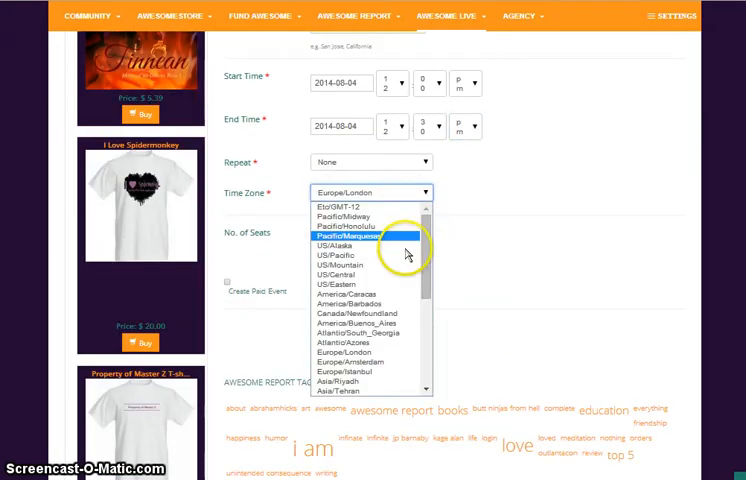
{"action": "left_click", "coordinate": [342, 287]}
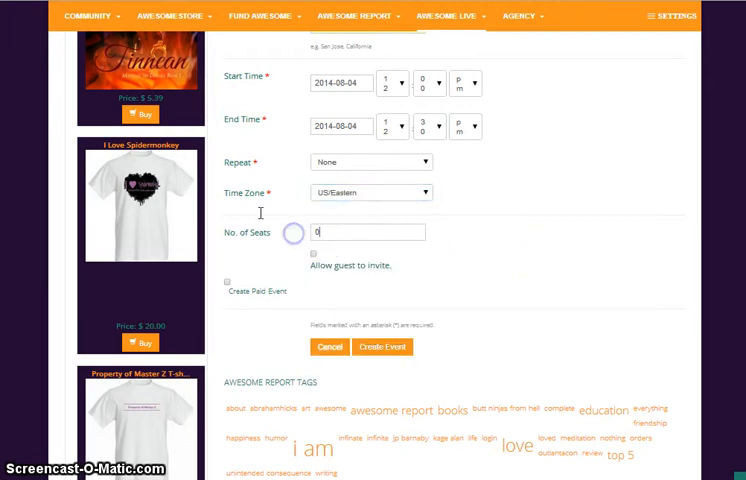
{"action": "type", "text": "100"}
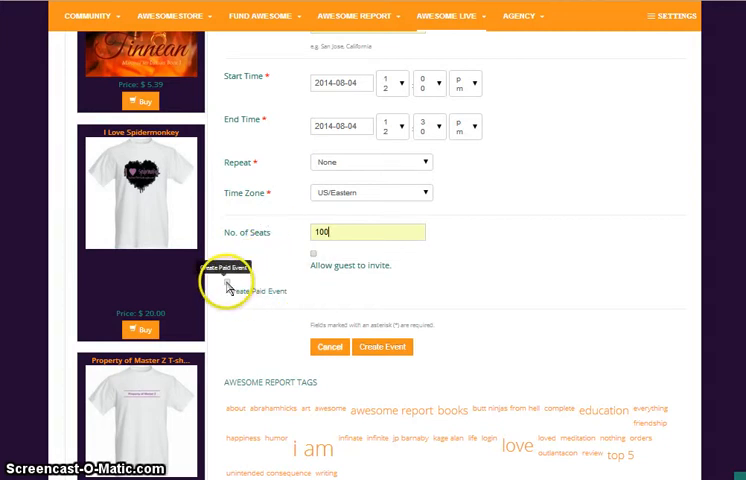
{"action": "left_click", "coordinate": [226, 282]}
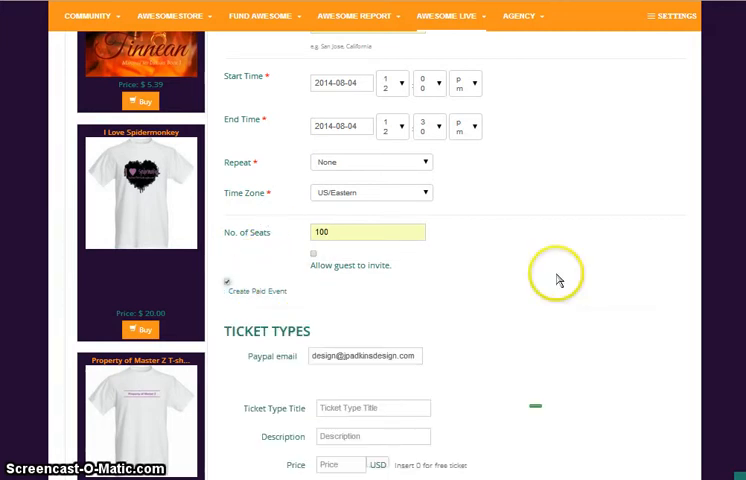
- Add ticket type 'Awesome Event Test', described as epic, priced .01 with 100 available
{"action": "scroll", "scroll_direction": "down", "scroll_amount": 3}
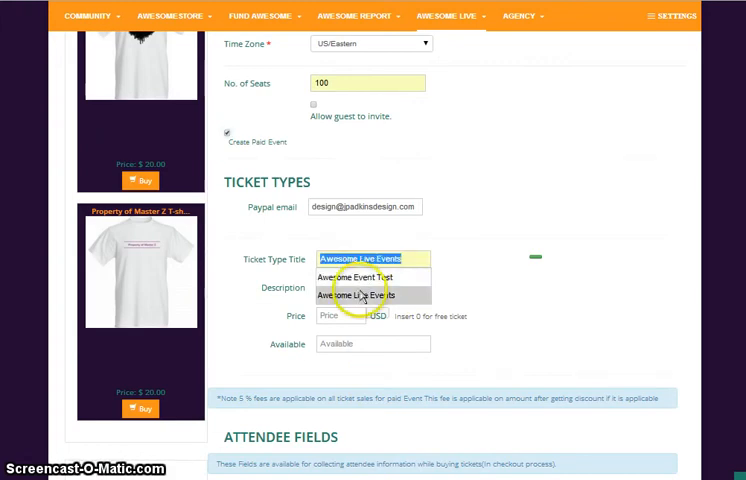
{"action": "left_click", "coordinate": [345, 277]}
{"action": "type", "text": "This is going to be epic"}
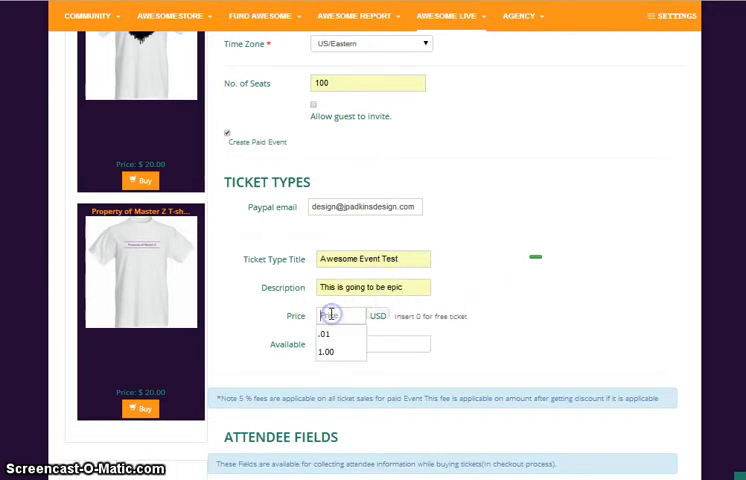
{"action": "left_click", "coordinate": [338, 330]}
{"action": "type", "text": "100"}
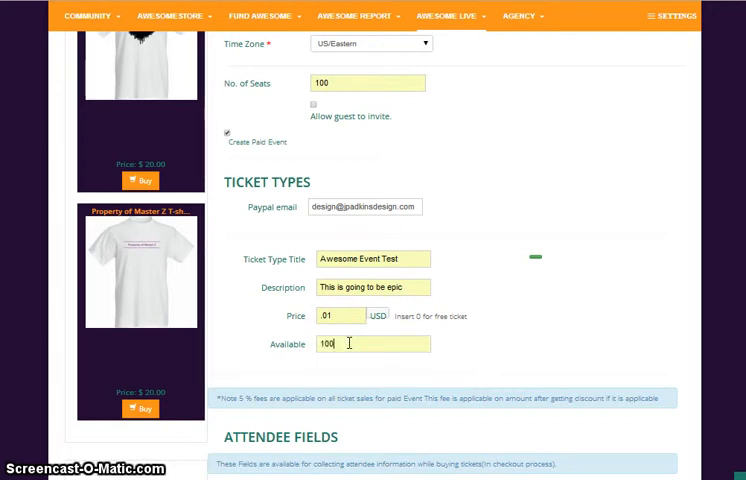
{"action": "scroll", "scroll_direction": "down", "scroll_amount": 3}
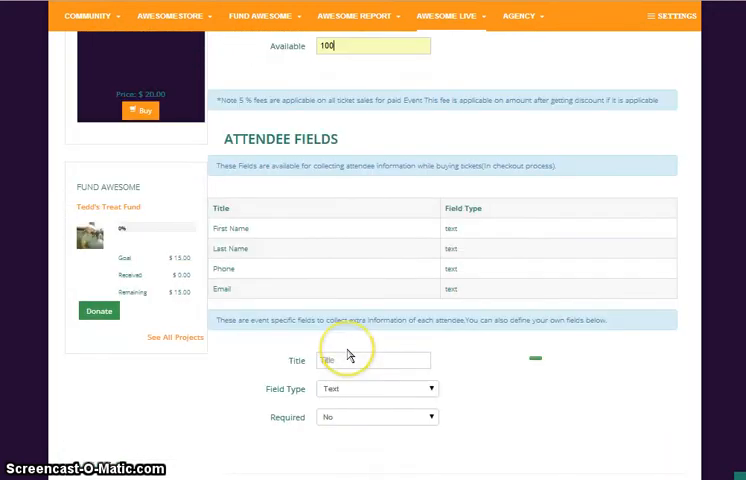
{"action": "scroll", "scroll_direction": "up", "scroll_amount": 3}
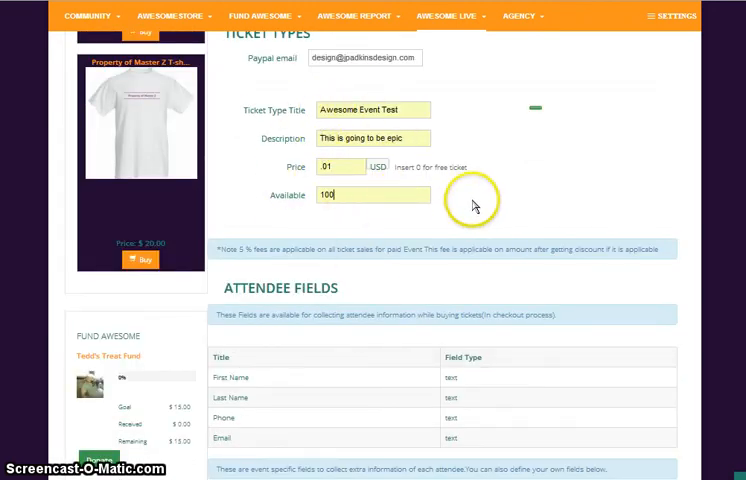
{"action": "scroll", "scroll_direction": "down", "scroll_amount": 3}
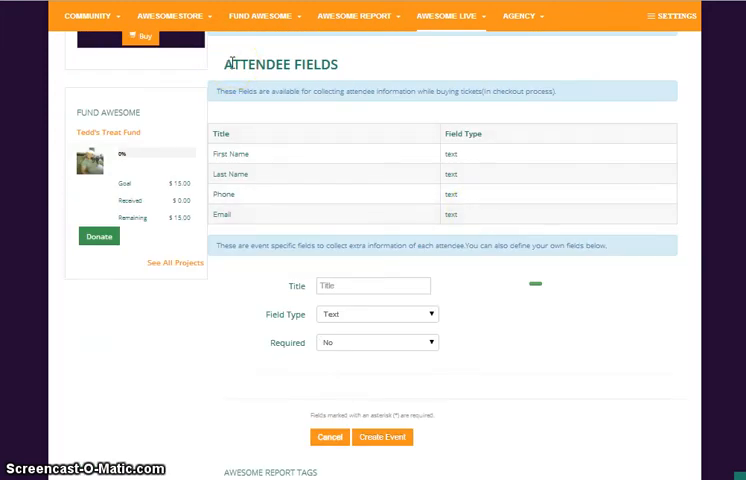
{"action": "mouse_move", "coordinate": [245, 154]}
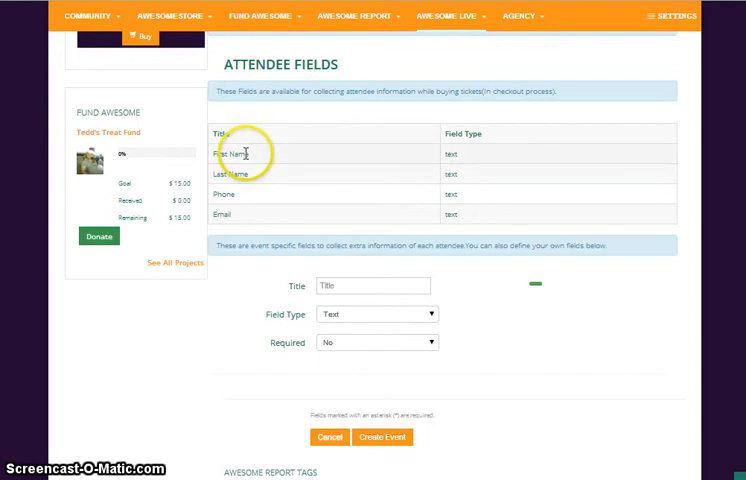
{"action": "mouse_move", "coordinate": [330, 172]}
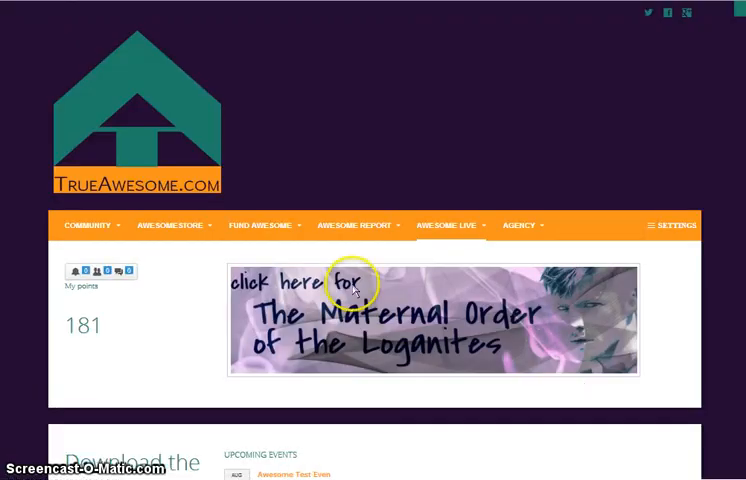
- Scroll down the Awesome Test Even event page to its cover and avatar area
{"action": "scroll", "scroll_direction": "down", "scroll_amount": 3}
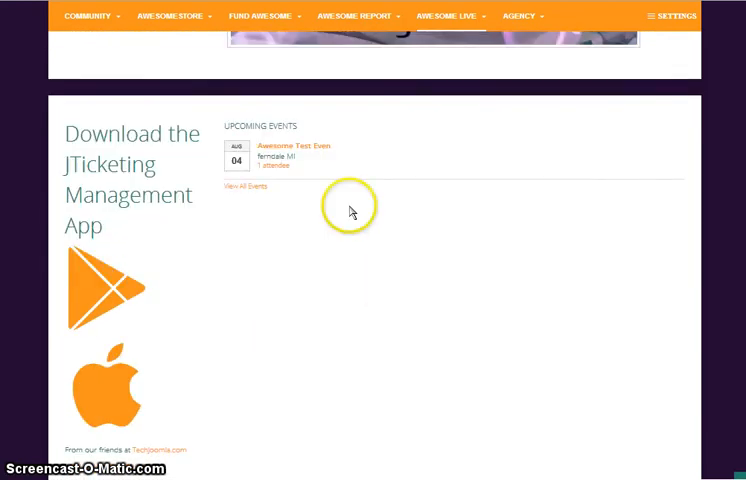
{"action": "scroll", "scroll_direction": "down", "scroll_amount": 3}
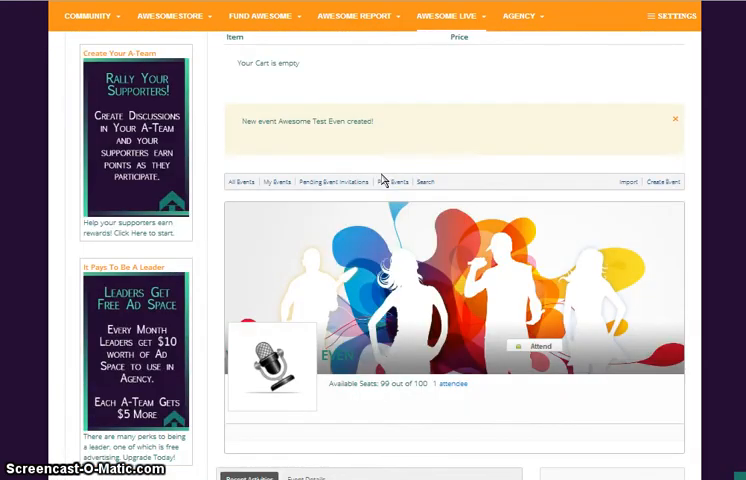
{"action": "scroll", "scroll_direction": "down", "scroll_amount": 3}
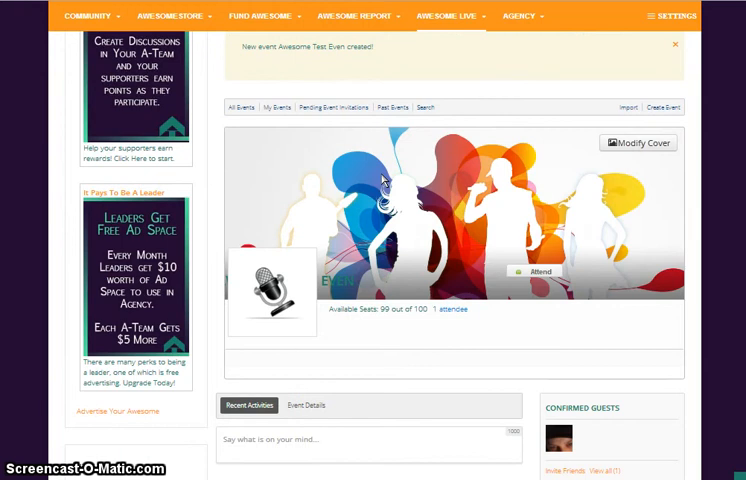
{"action": "scroll", "scroll_direction": "down", "scroll_amount": 3}
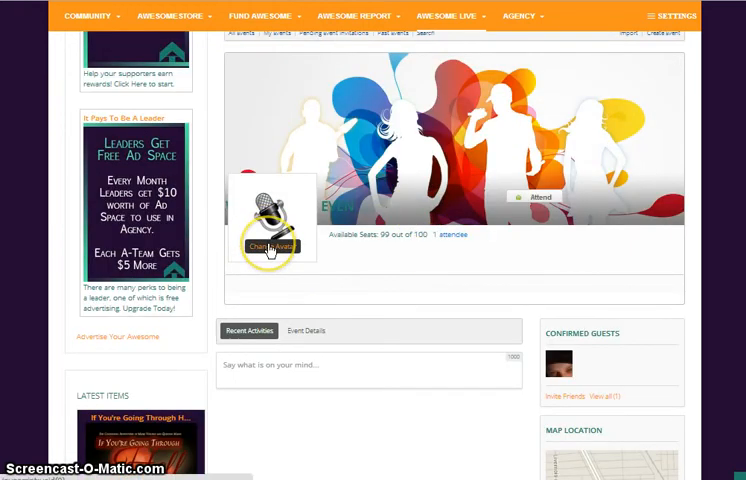
{"action": "mouse_move", "coordinate": [440, 250]}
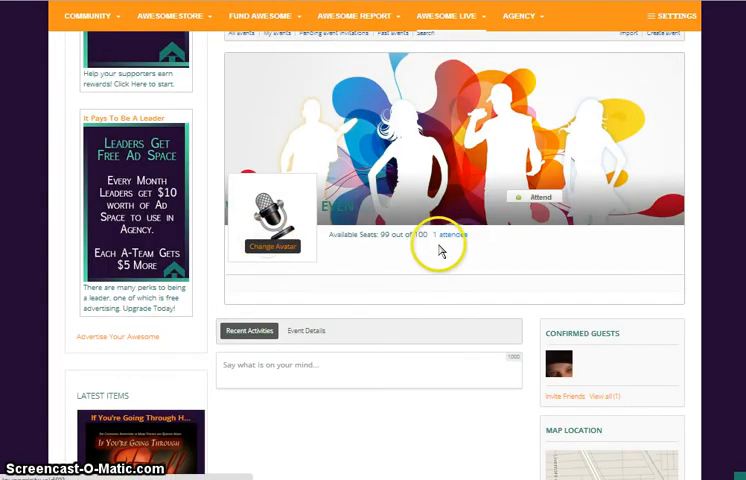
- Upload the orange 'I Am Awesome' image as the event avatar and save the crop
{"action": "left_click", "coordinate": [272, 245]}
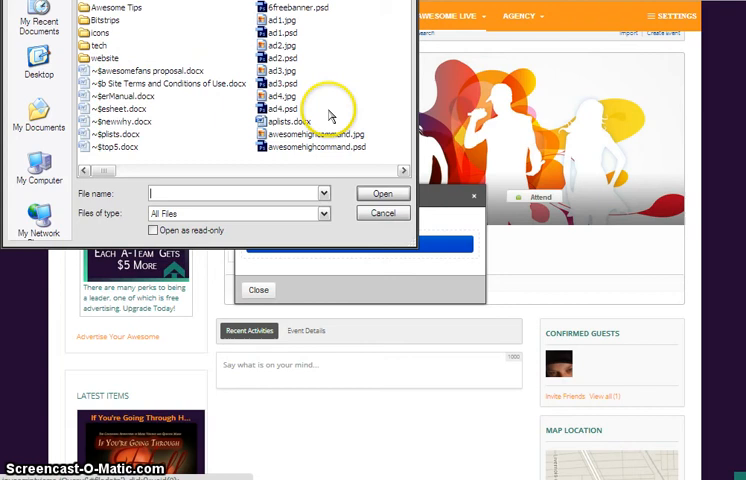
{"action": "mouse_move", "coordinate": [357, 177]}
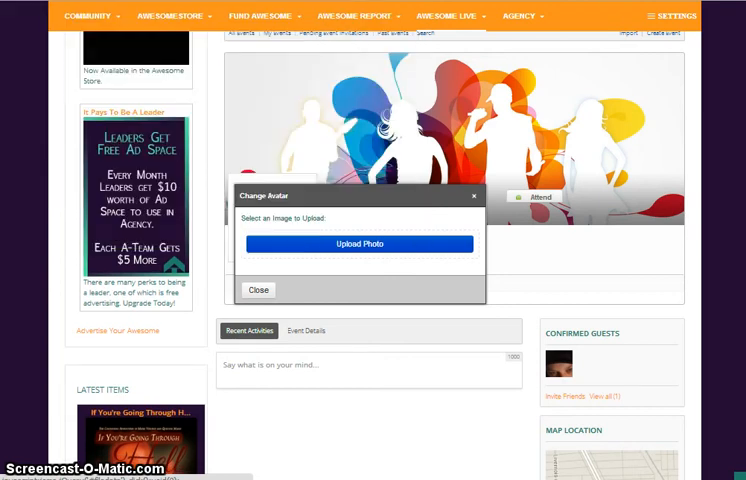
{"action": "mouse_move", "coordinate": [457, 311]}
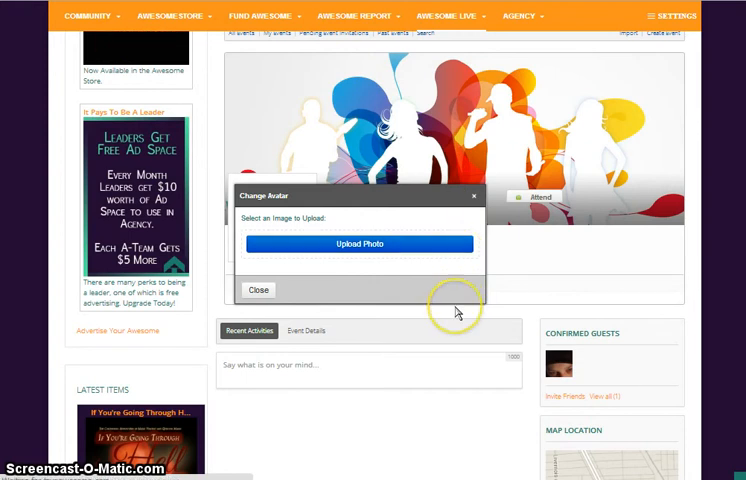
{"action": "mouse_move", "coordinate": [457, 313]}
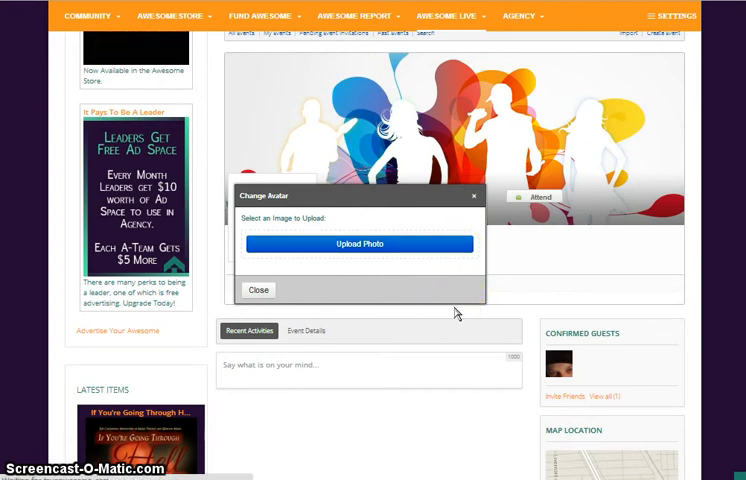
{"action": "left_click", "coordinate": [364, 244]}
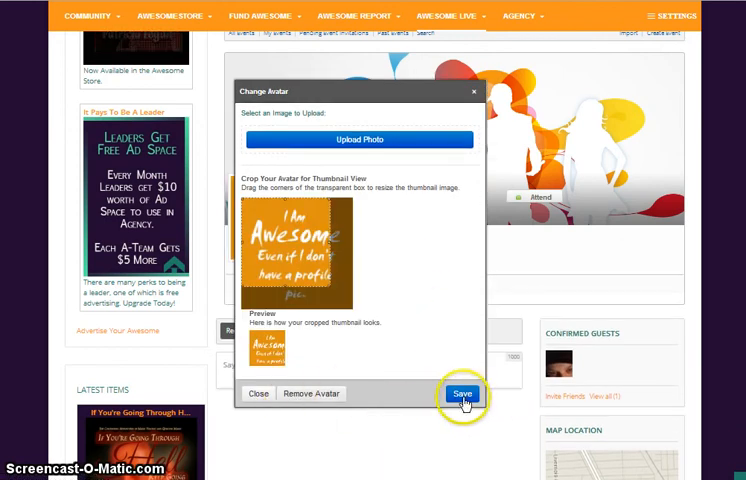
{"action": "left_click", "coordinate": [464, 394]}
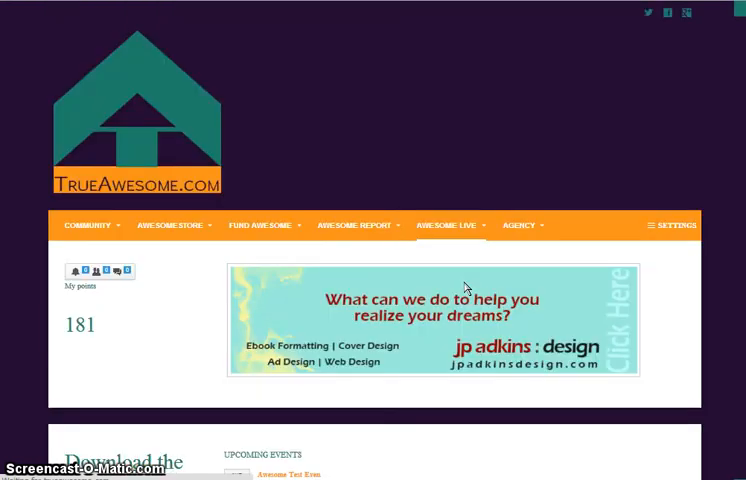
- Open Awesome Test Even and check the new avatar and the .01 ticket booking box
{"action": "scroll", "scroll_direction": "down", "scroll_amount": 3}
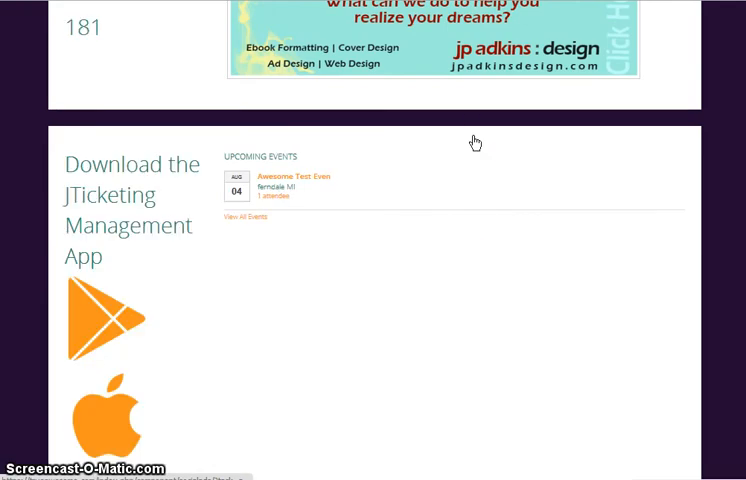
{"action": "left_click", "coordinate": [293, 176]}
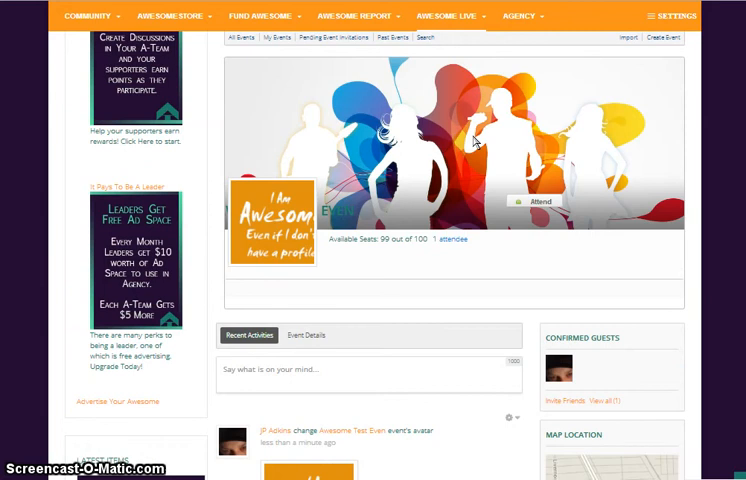
{"action": "scroll", "scroll_direction": "down", "scroll_amount": 3}
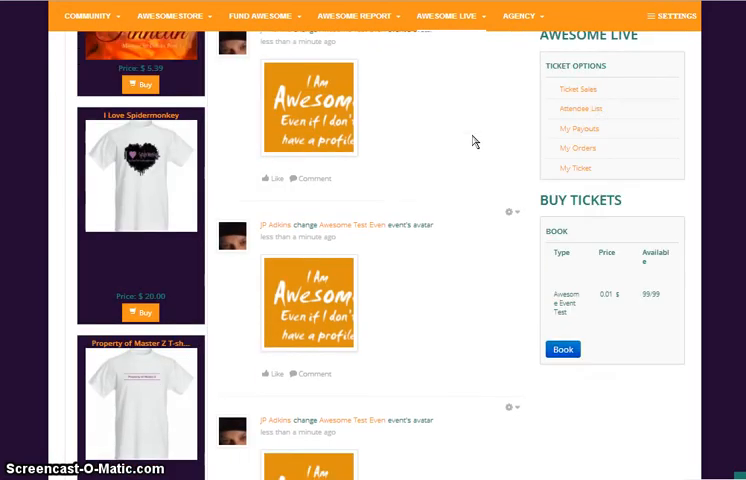
{"action": "scroll", "scroll_direction": "up", "scroll_amount": 3}
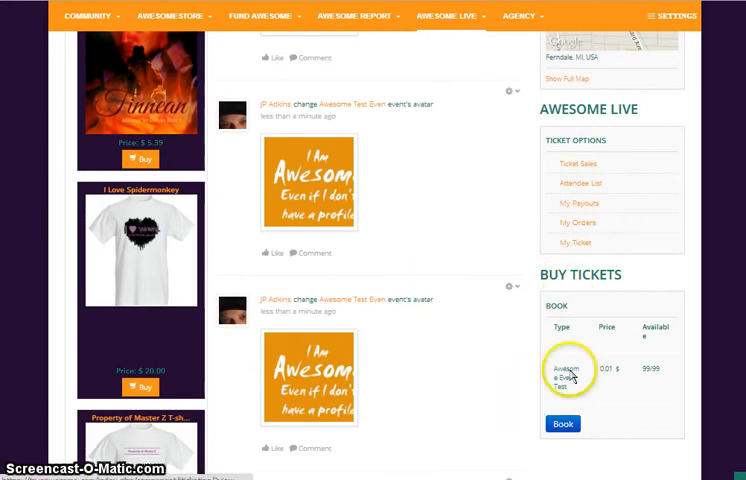
{"action": "mouse_move", "coordinate": [462, 183]}
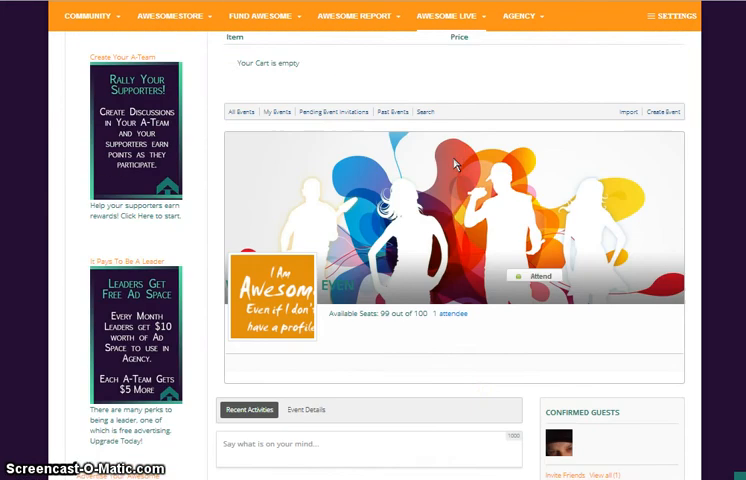
{"action": "scroll", "scroll_direction": "up", "scroll_amount": 3}
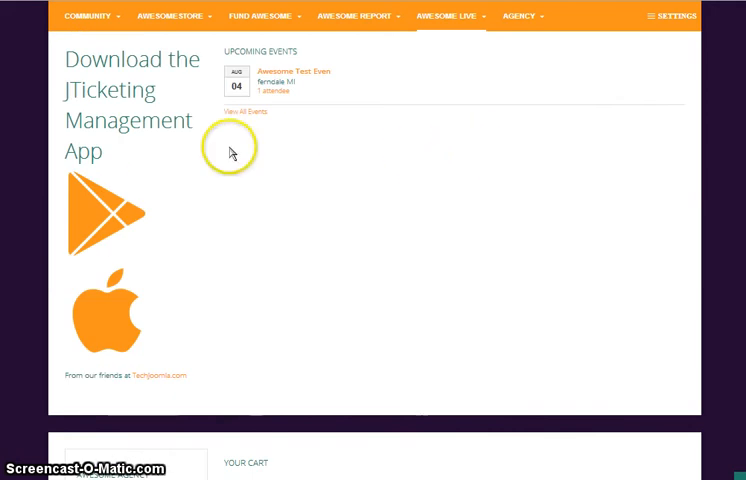
{"action": "mouse_move", "coordinate": [105, 238]}
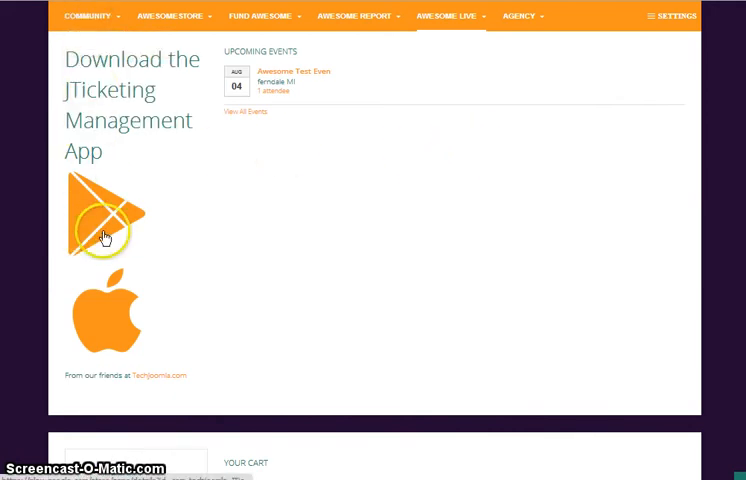
{"action": "mouse_move", "coordinate": [105, 247]}
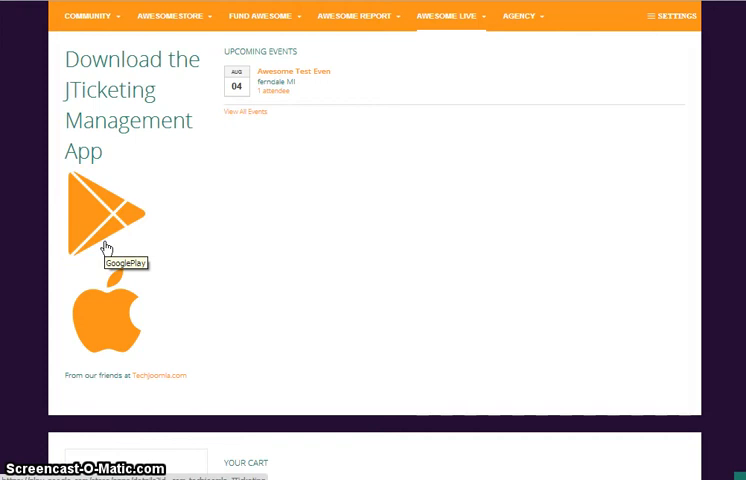
{"action": "mouse_move", "coordinate": [489, 192]}
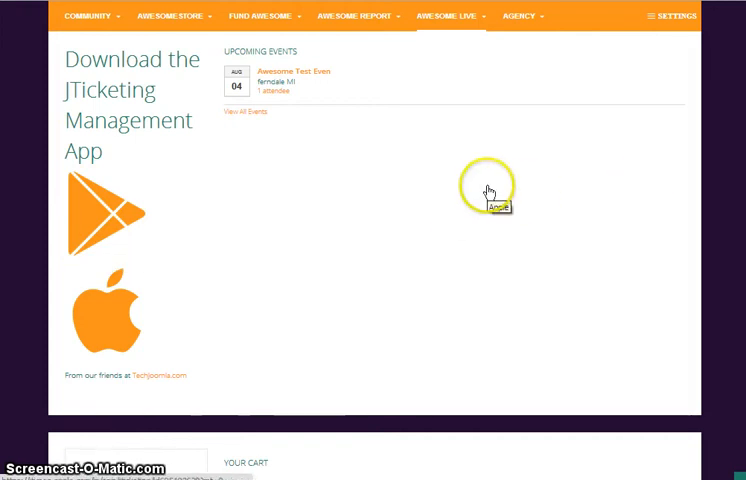
{"action": "scroll", "scroll_direction": "down", "scroll_amount": 3}
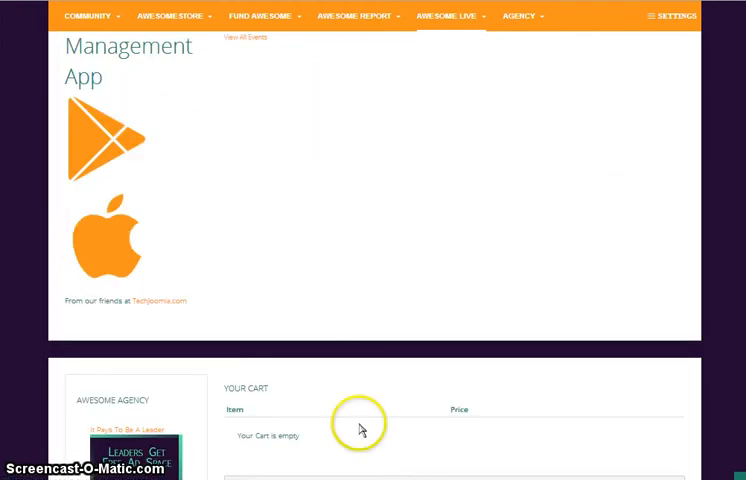
{"action": "scroll", "scroll_direction": "down", "scroll_amount": 3}
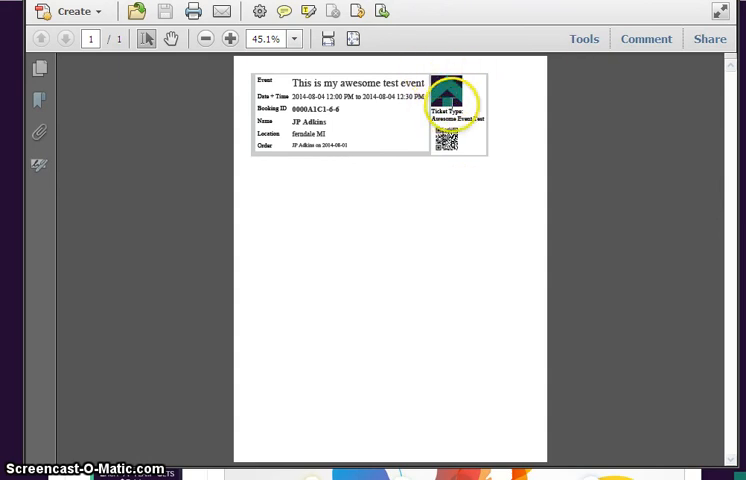
{"action": "mouse_move", "coordinate": [472, 86]}
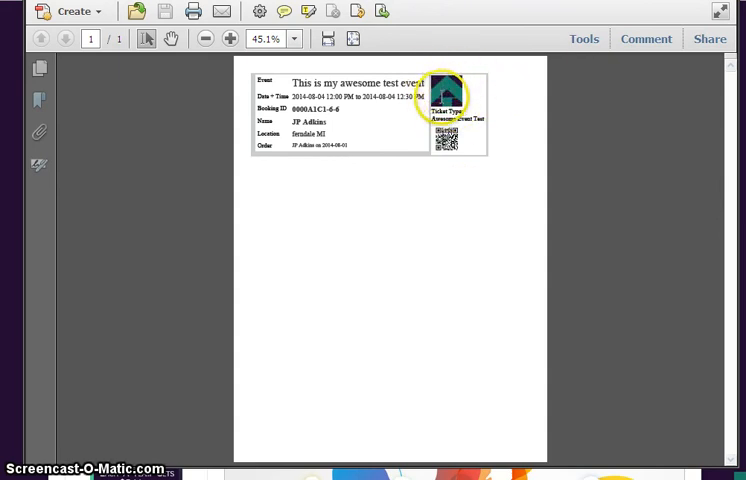
{"action": "mouse_move", "coordinate": [445, 155]}
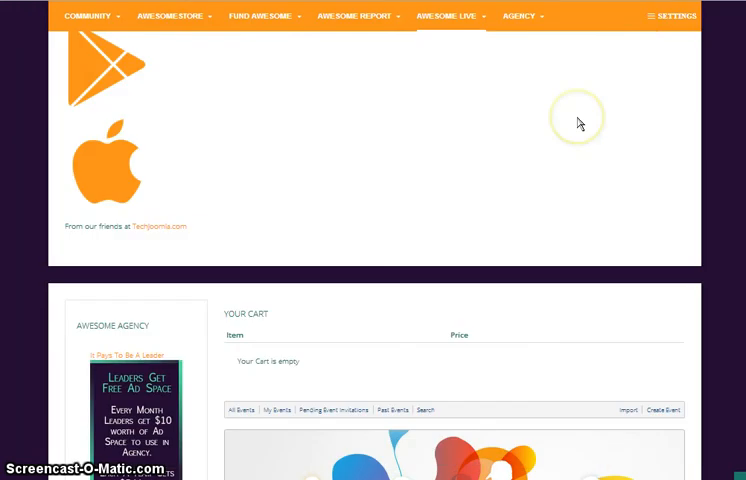
- Scroll through the SETTINGS sidebar listing My Events, Privacy and log-out options
{"action": "scroll", "scroll_direction": "up", "scroll_amount": 3}
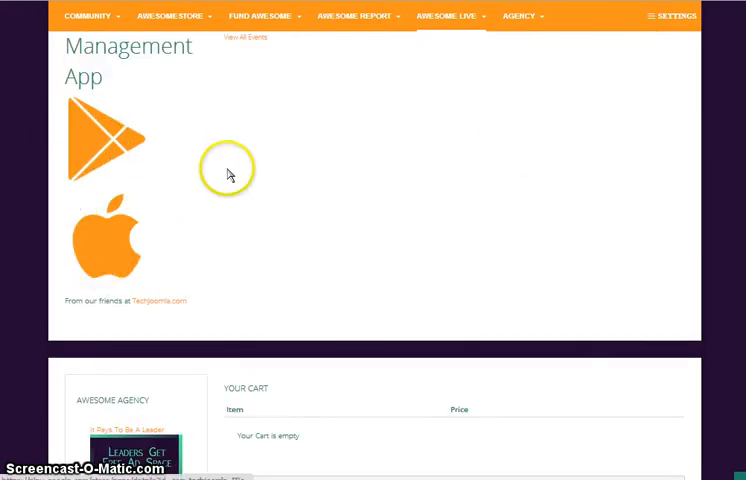
{"action": "scroll", "scroll_direction": "down", "scroll_amount": 3}
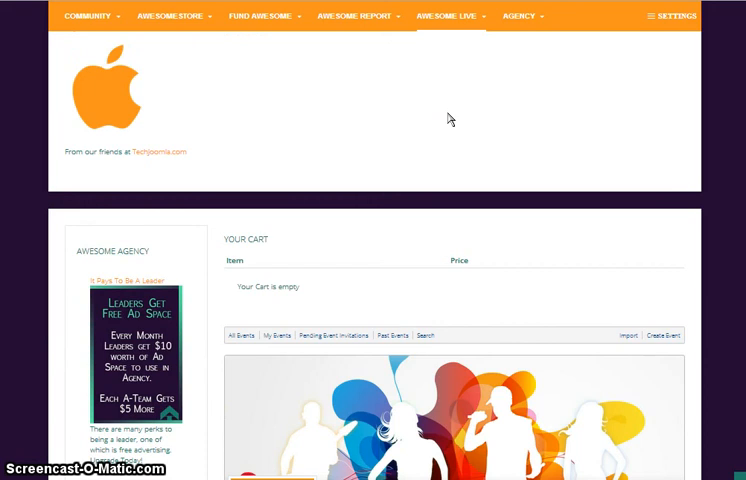
{"action": "scroll", "scroll_direction": "down", "scroll_amount": 3}
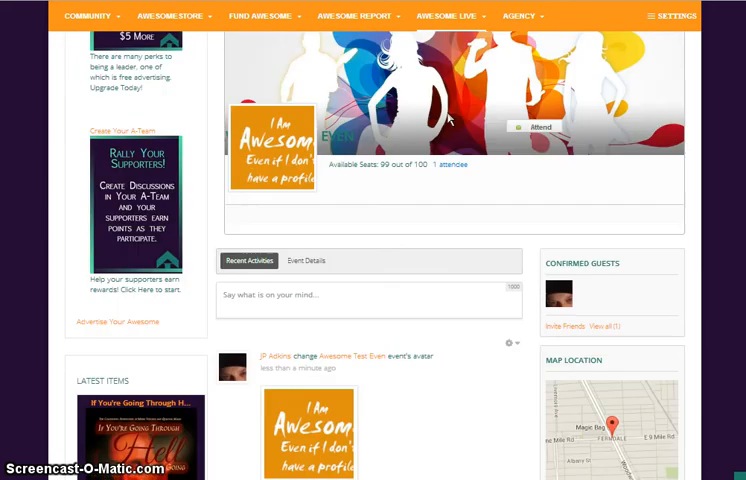
{"action": "scroll", "scroll_direction": "down", "scroll_amount": 3}
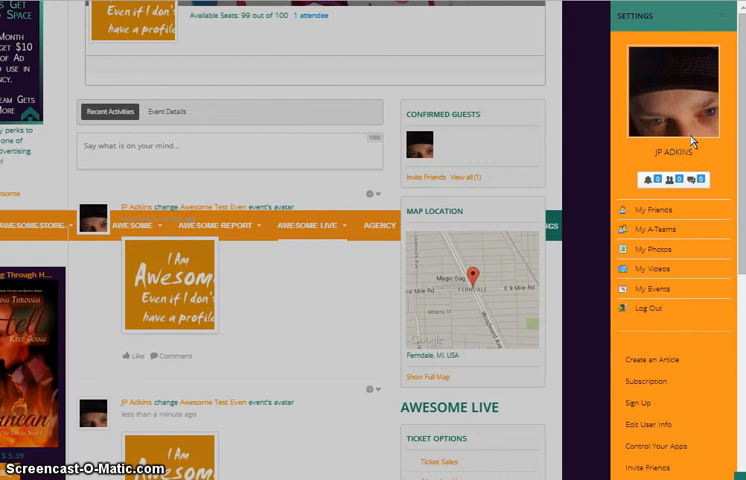
{"action": "scroll", "scroll_direction": "down", "scroll_amount": 3}
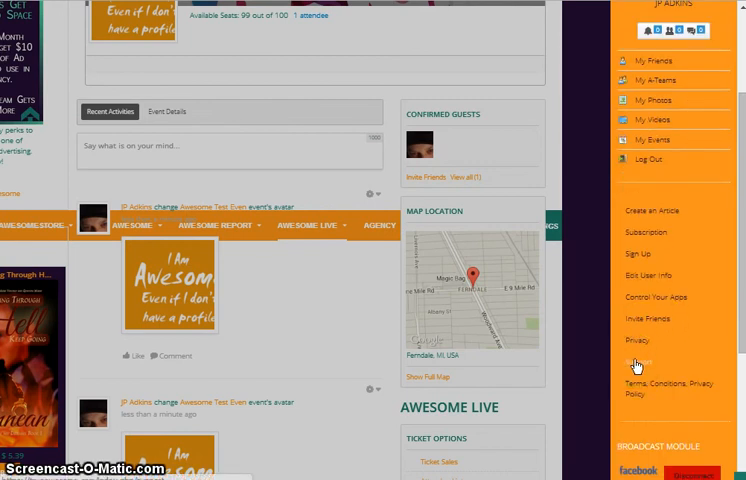
{"action": "mouse_move", "coordinate": [228, 278]}
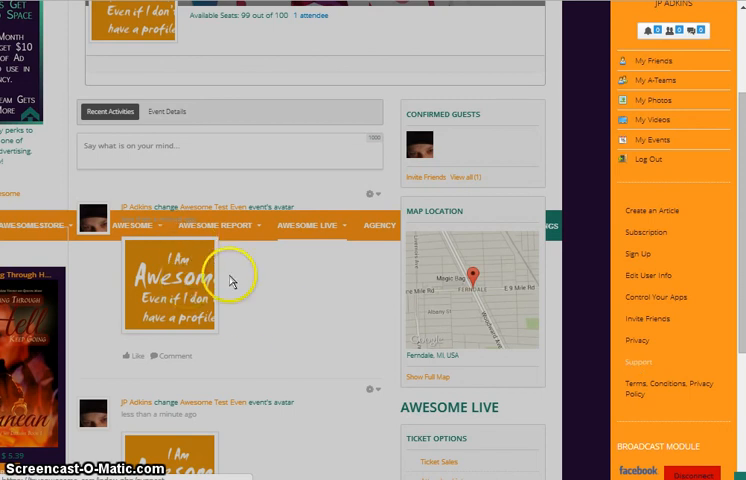